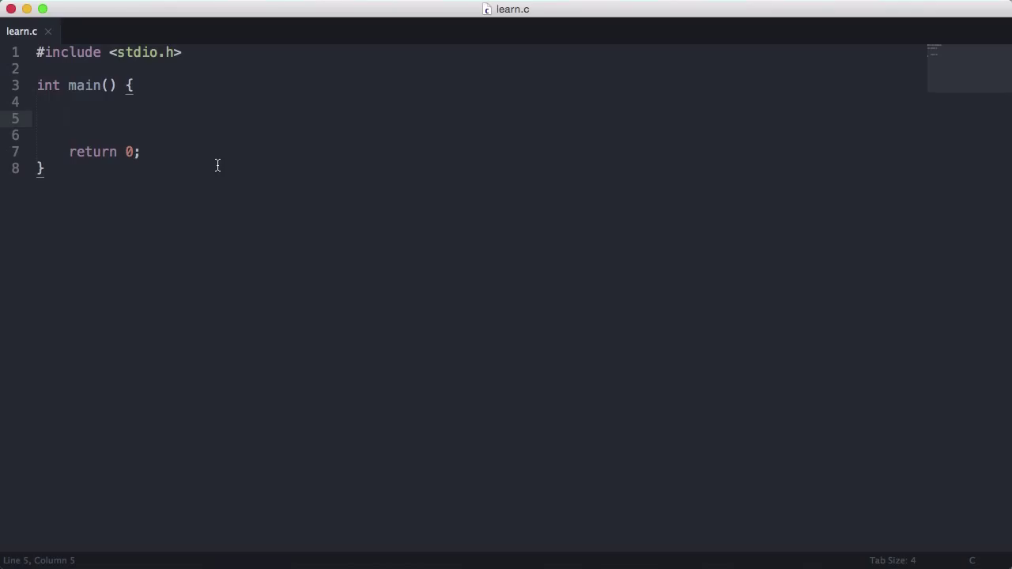
# Place the cursor inside main and list char, int, short and long on separate lines
pyautogui.click(68, 117)
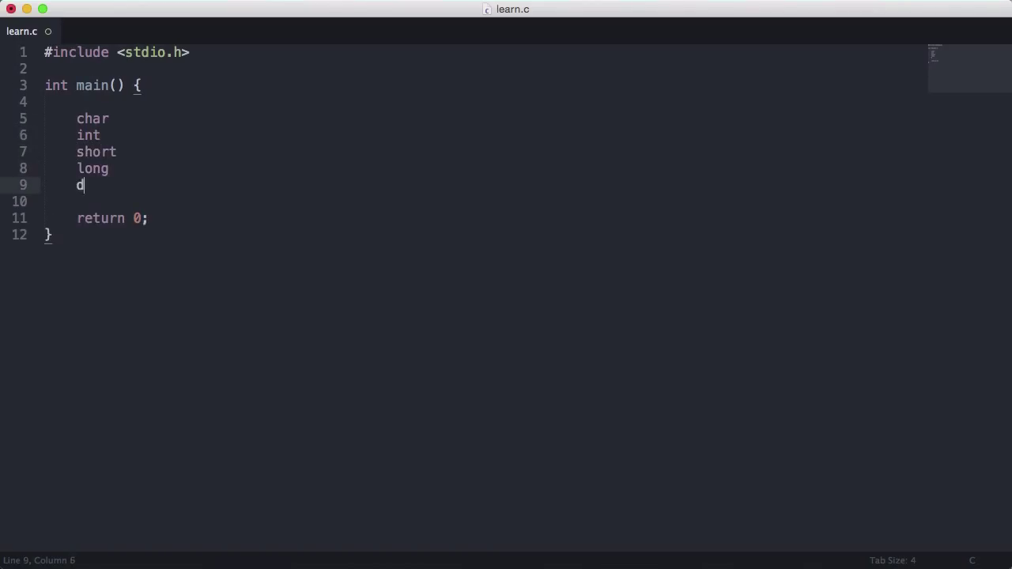
# Complete 'double' and add 'float', giving six type names, briefly highlighting one
pyautogui.write('ouble')
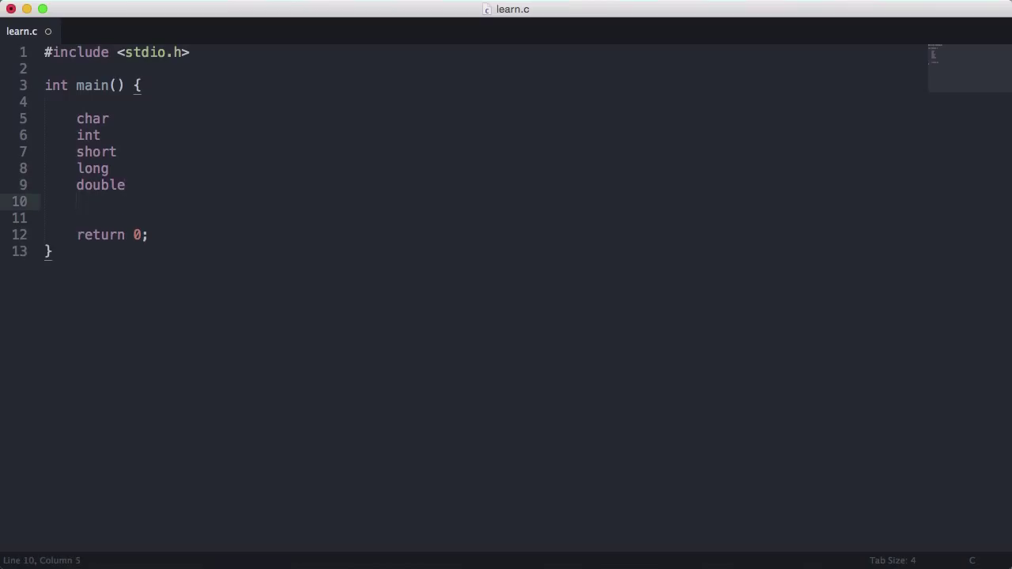
pyautogui.write('floa')
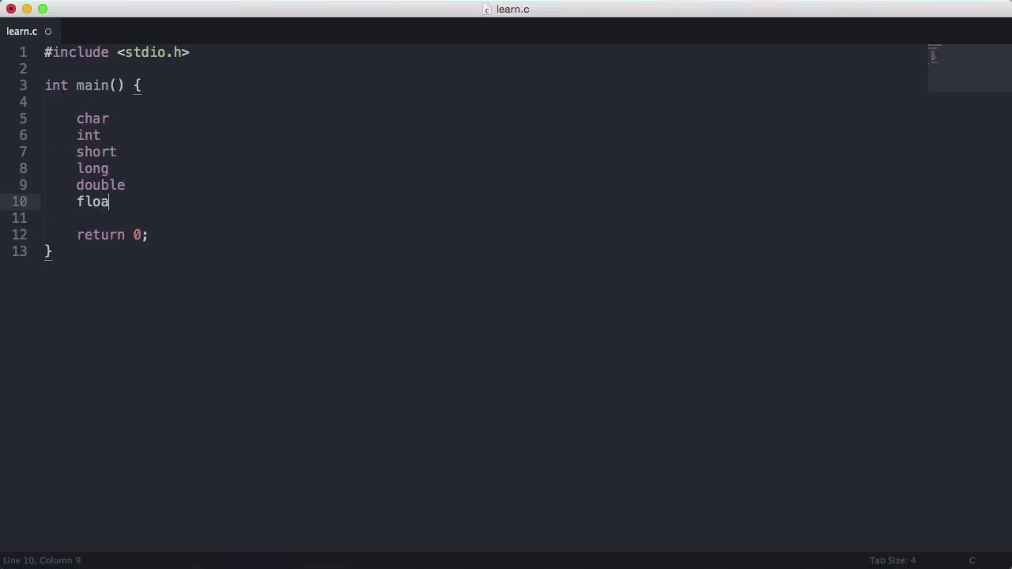
pyautogui.write('t')
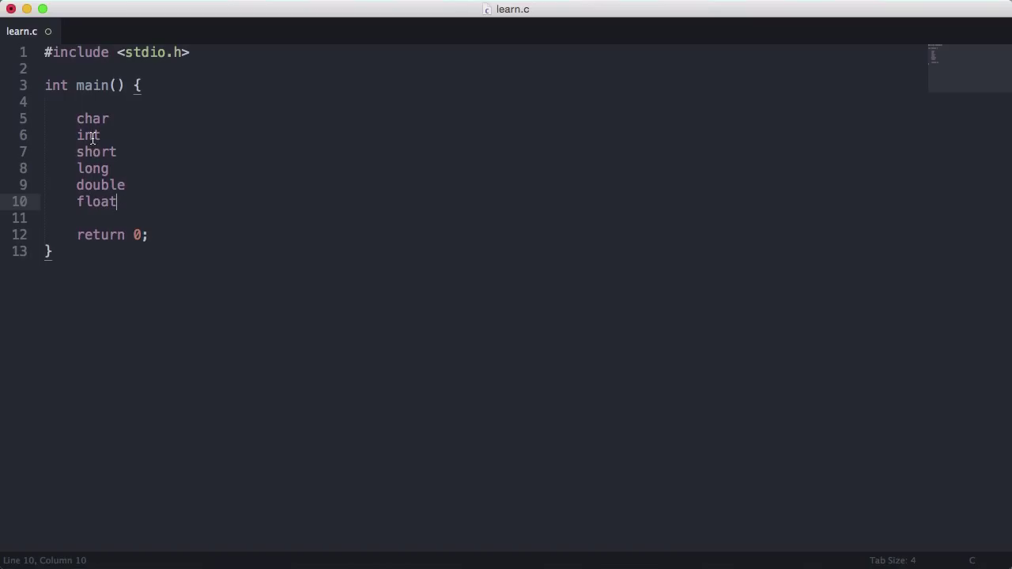
pyautogui.doubleClick(91, 117)
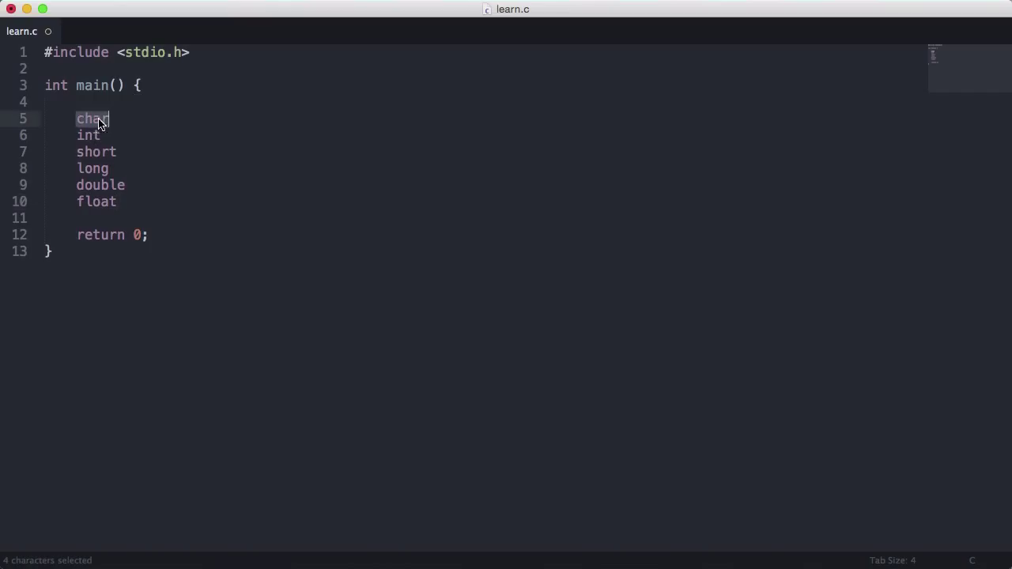
pyautogui.click(119, 119)
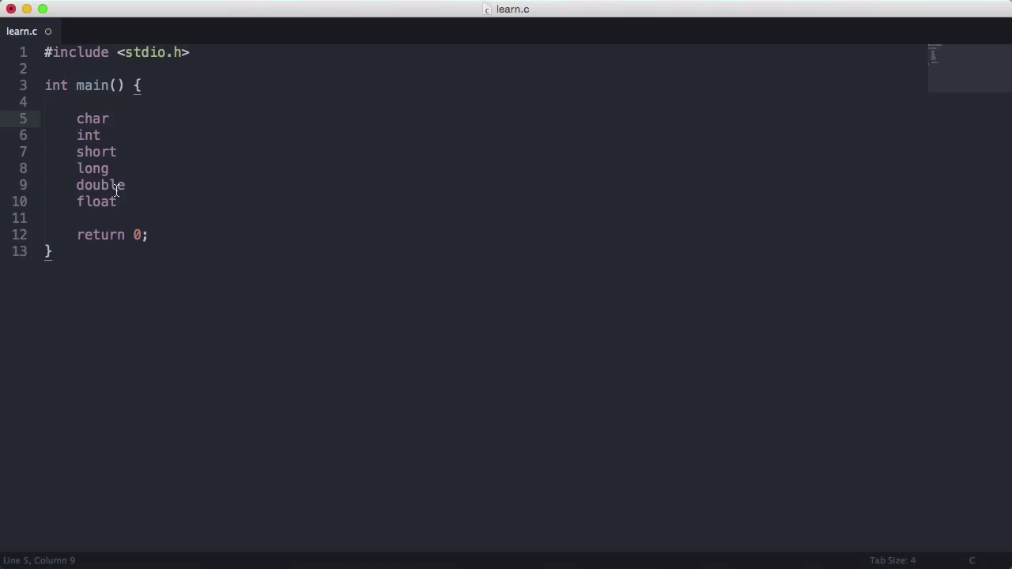
# Write six printf("type = %lu\n", sizeof(type)) lines, highlighting int, lu and sizeof
pyautogui.click(111, 118)
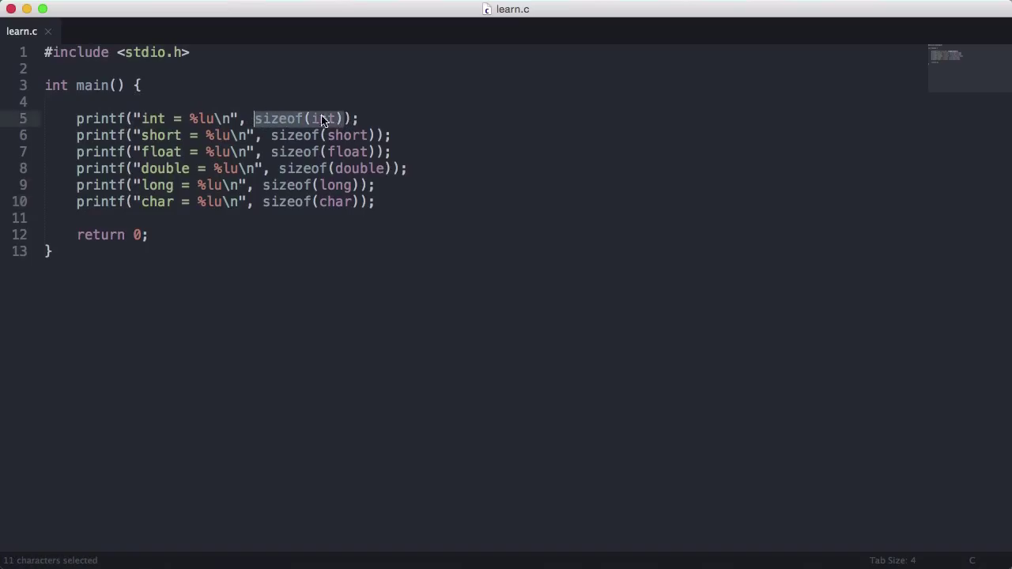
pyautogui.moveTo(345, 120)
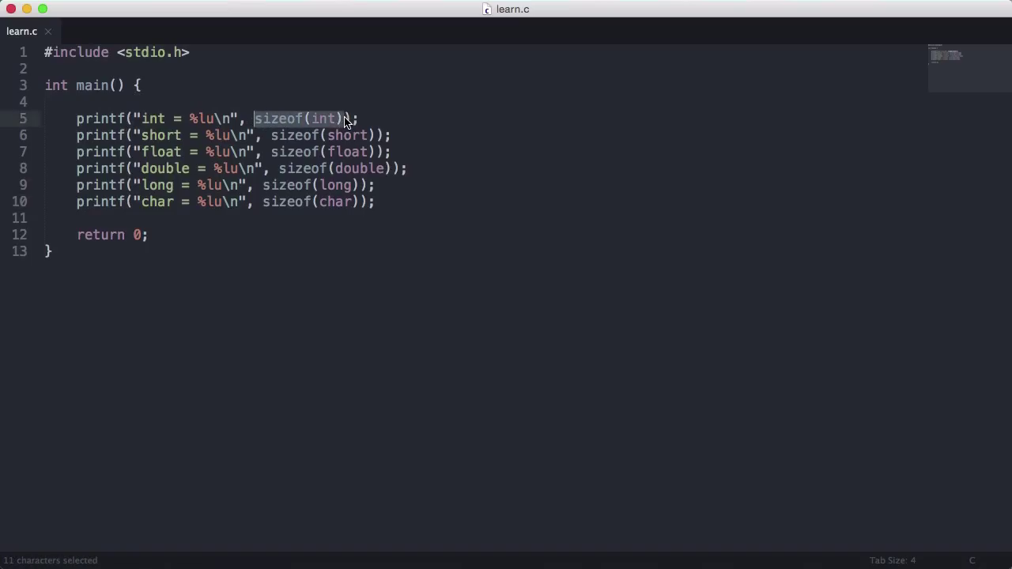
pyautogui.doubleClick(321, 118)
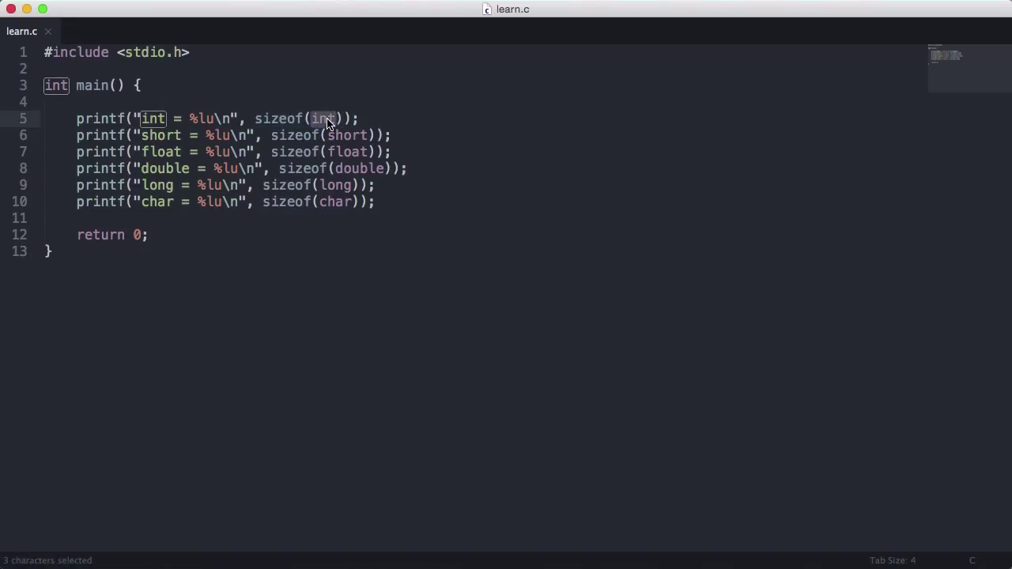
pyautogui.moveTo(219, 123)
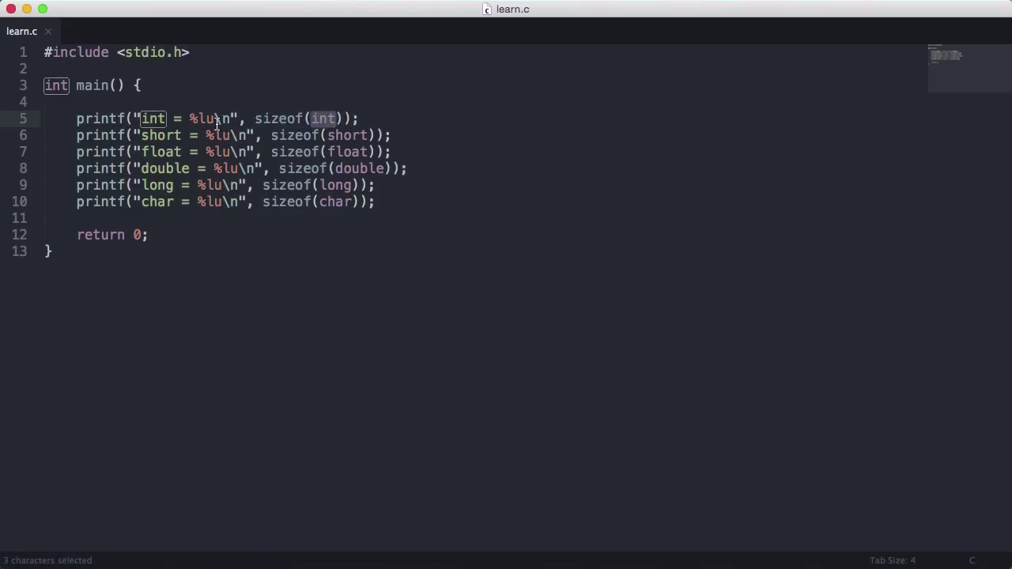
pyautogui.doubleClick(214, 119)
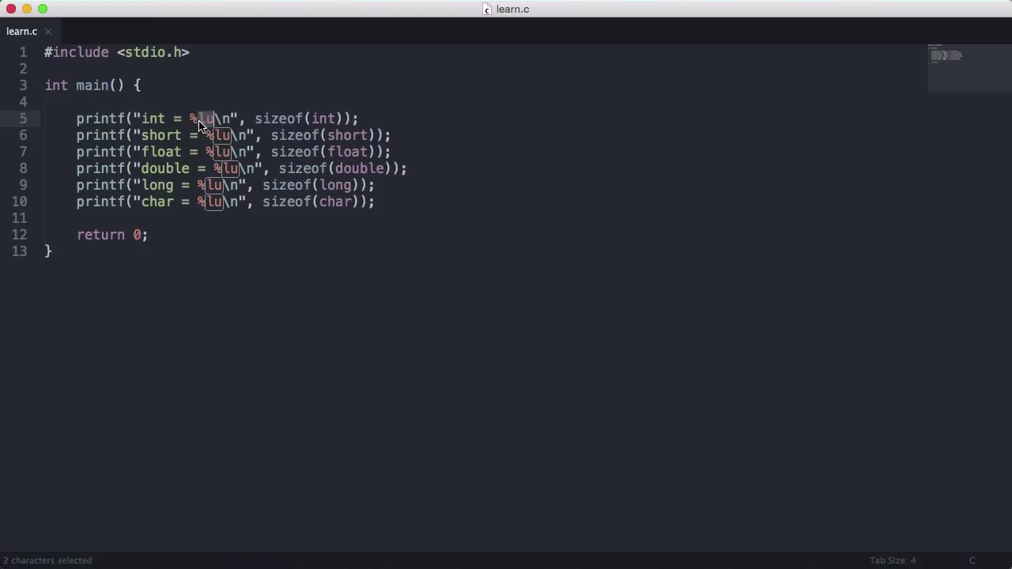
pyautogui.doubleClick(279, 119)
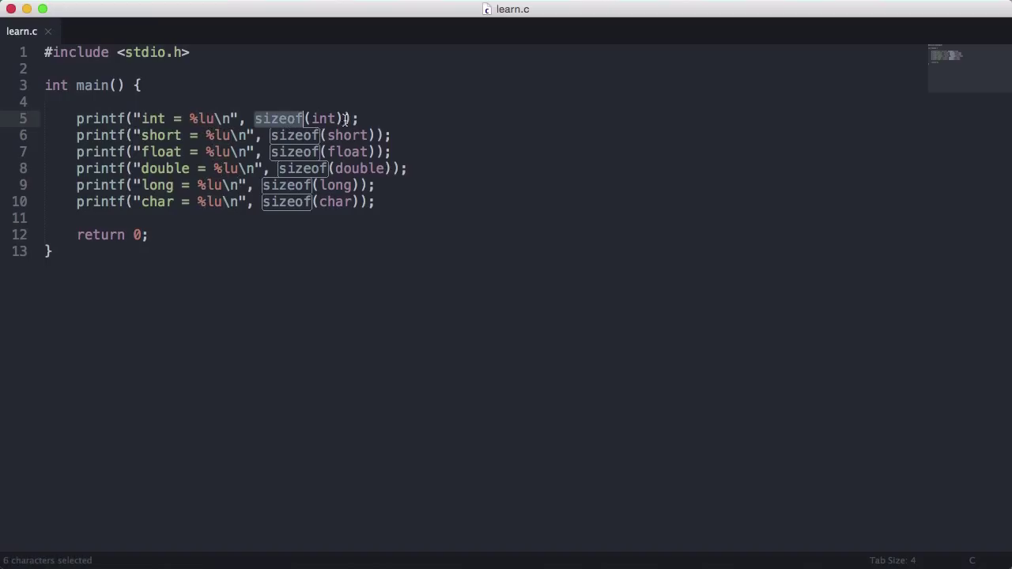
pyautogui.moveTo(383, 119)
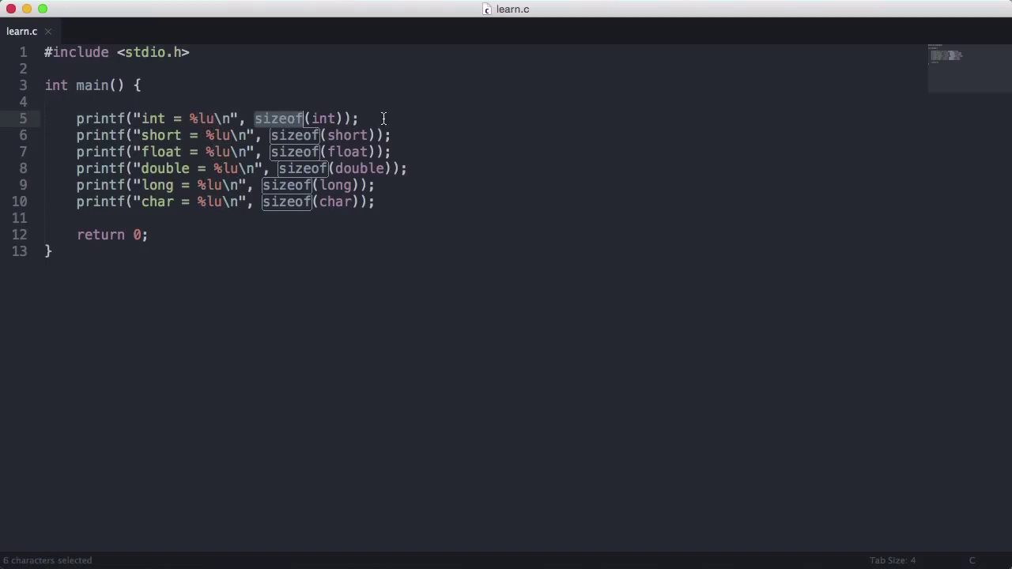
pyautogui.moveTo(266, 130)
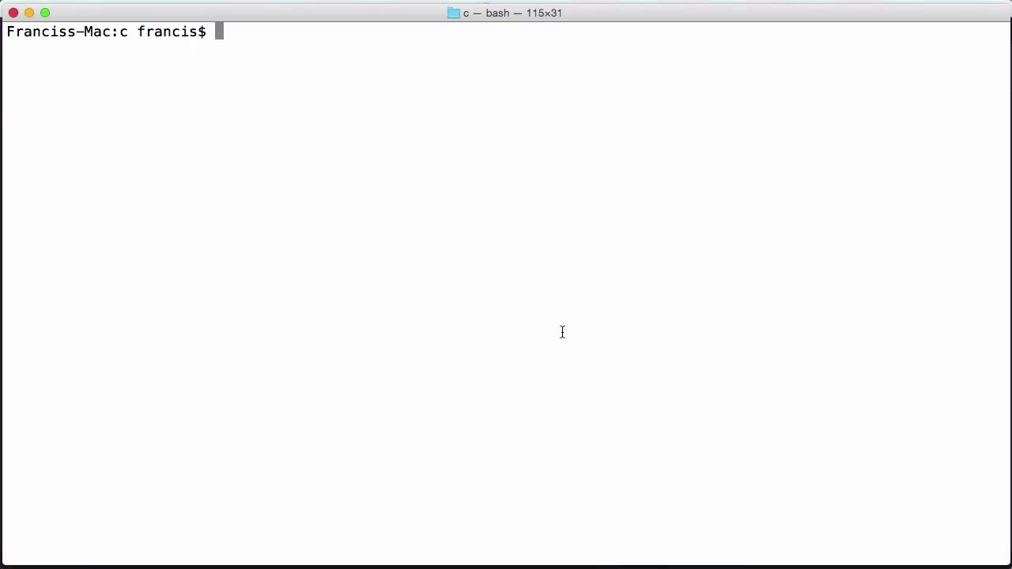
# Compile learn.c with gcc, run ./a.out to show the sizes, then start python
pyautogui.write('gcc learn.c')
pyautogui.write('./a.out')
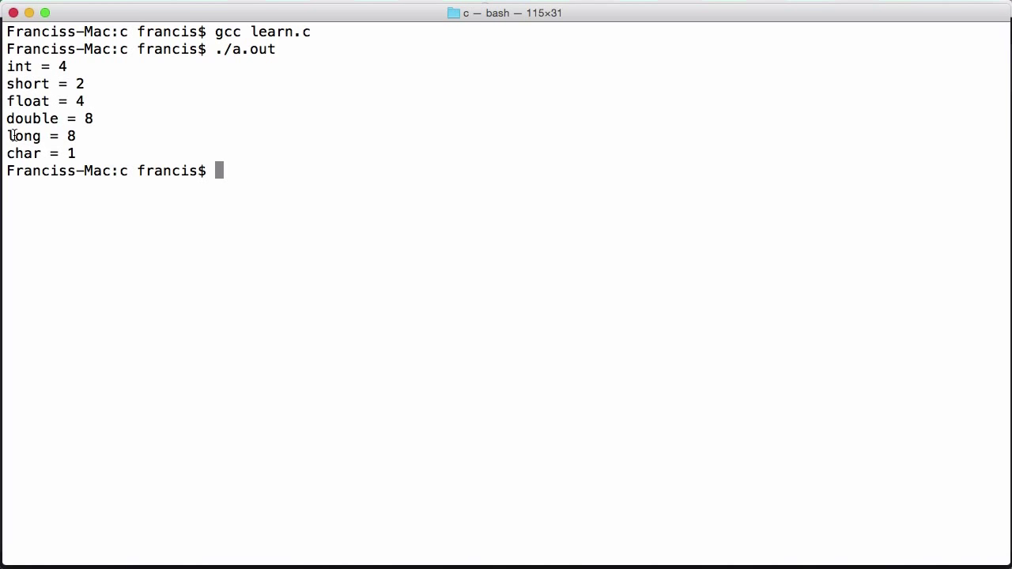
pyautogui.moveTo(230, 158)
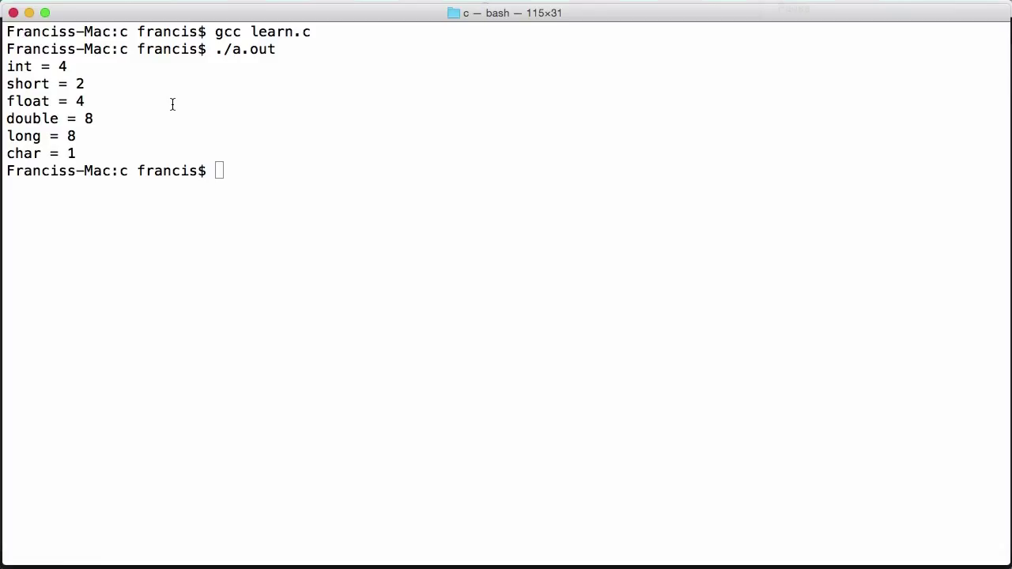
pyautogui.moveTo(342, 95)
pyautogui.write('python')
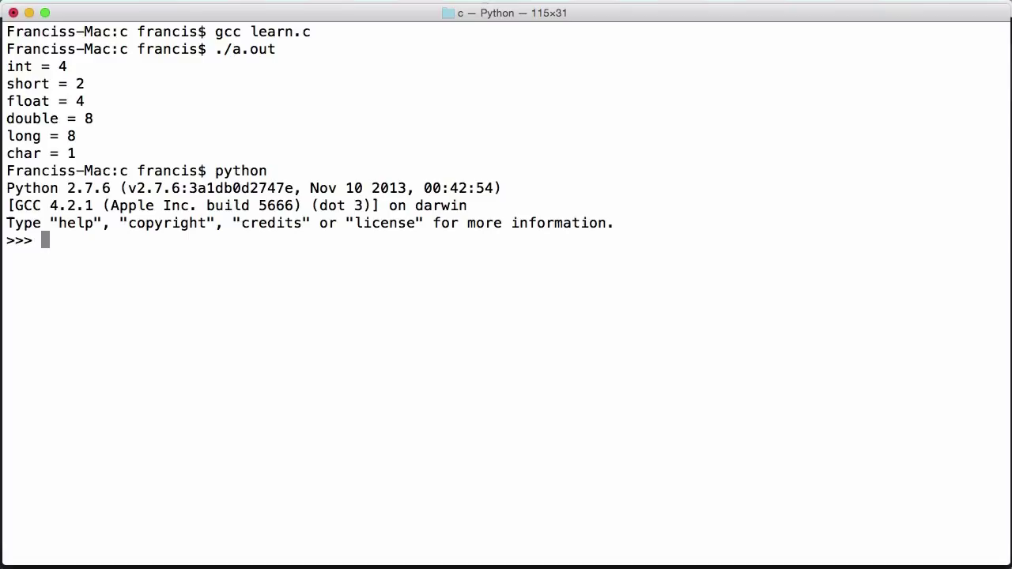
pyautogui.write('print')
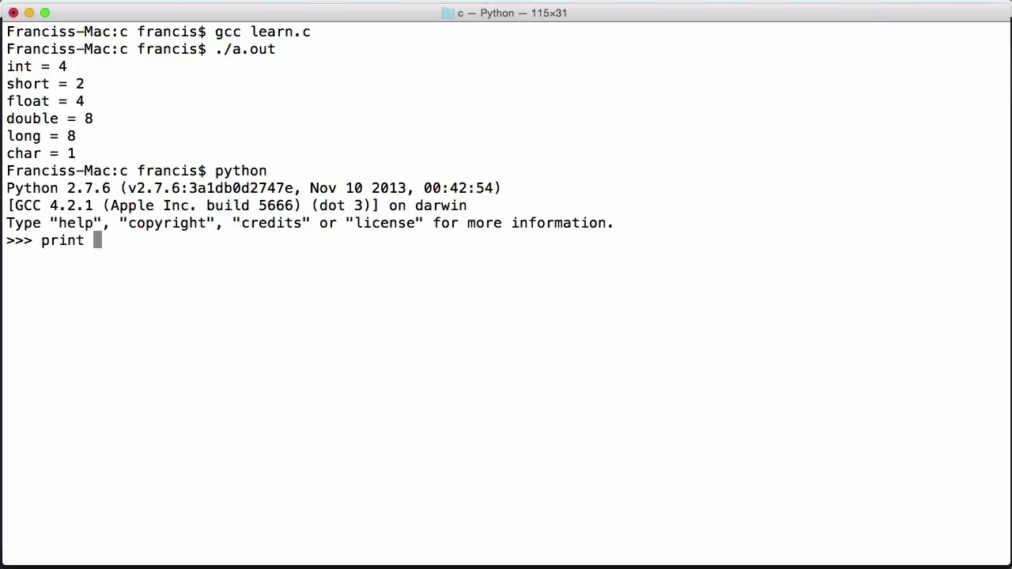
pyautogui.write('2**32')
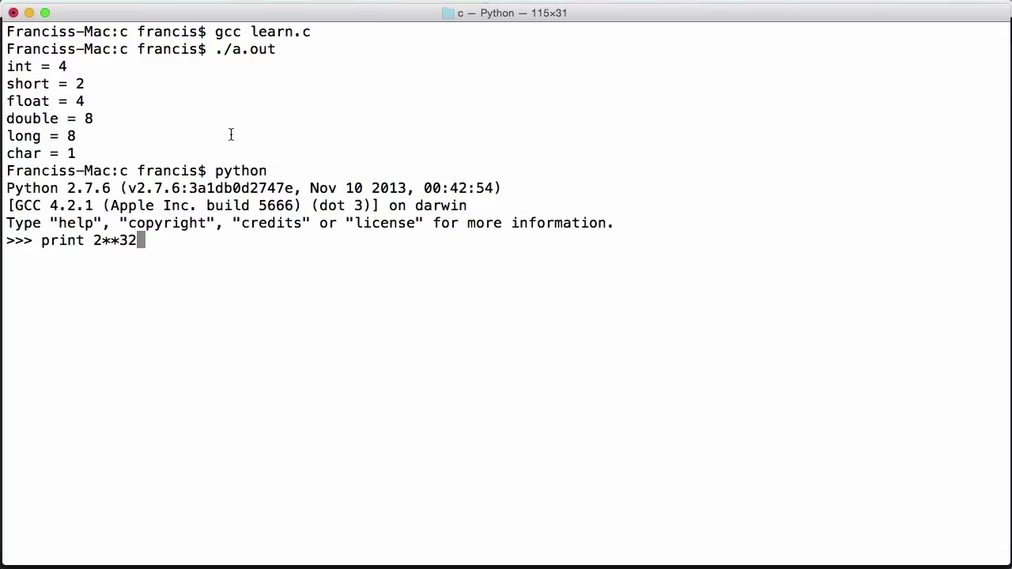
pyautogui.press('Return')
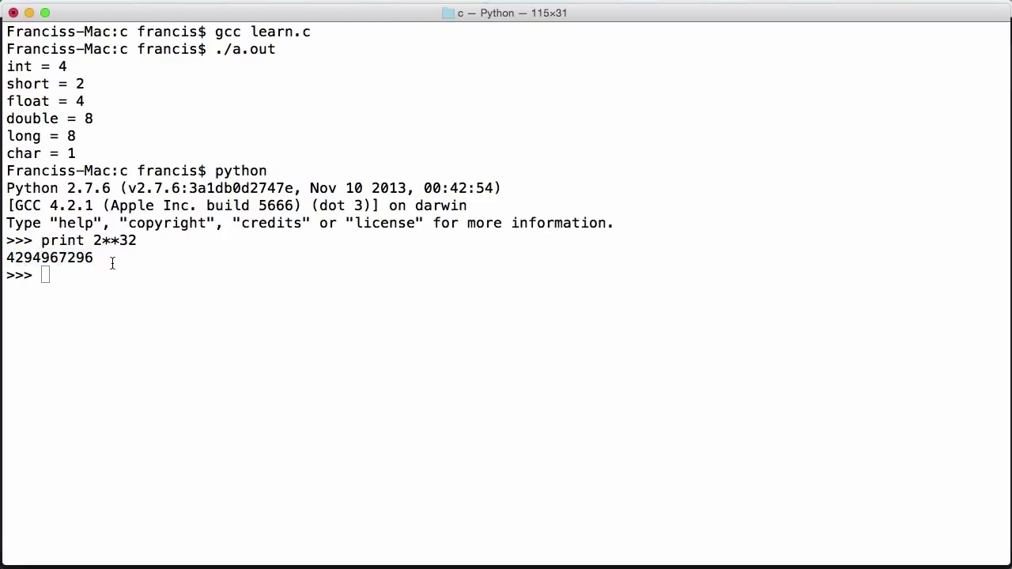
pyautogui.moveTo(93, 285)
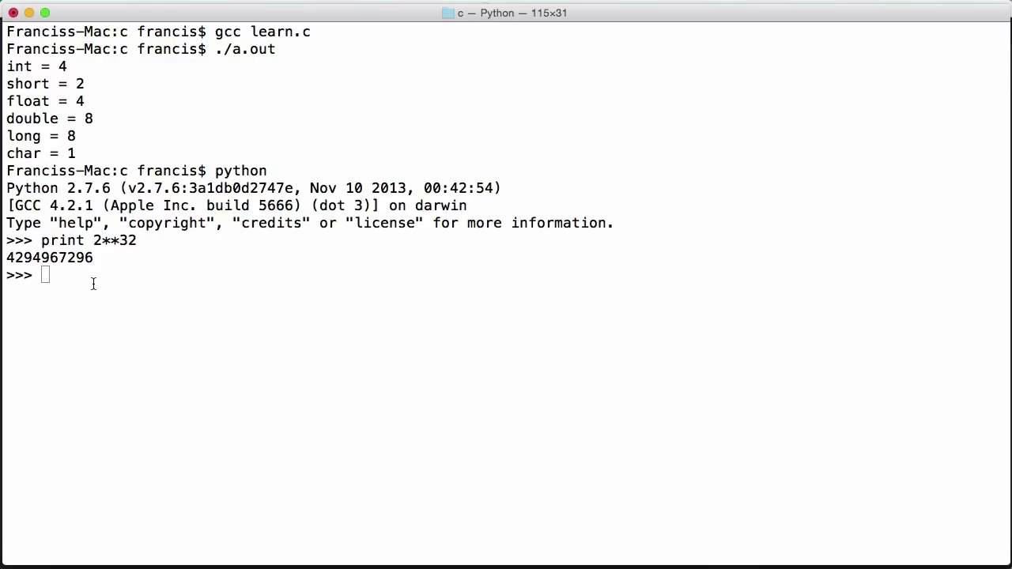
# Run print 2**16 in Python, returning 65536
pyautogui.write('print 2')
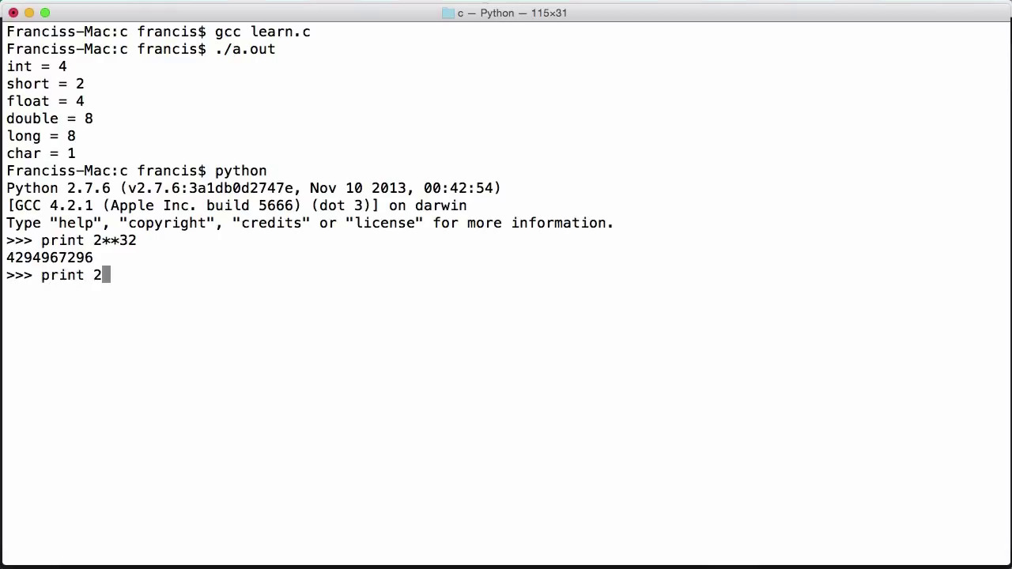
pyautogui.write('**1')
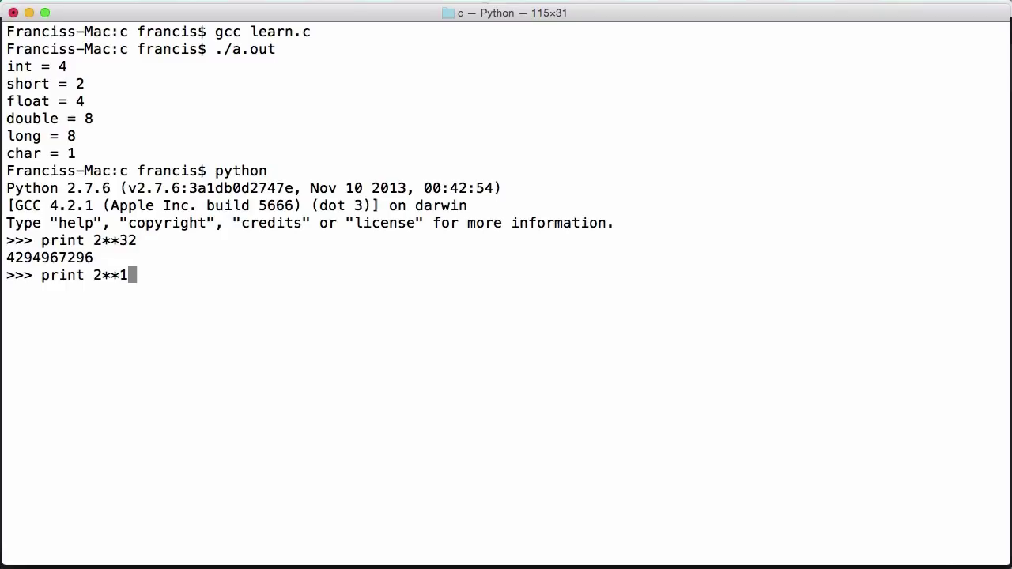
pyautogui.press('Return')
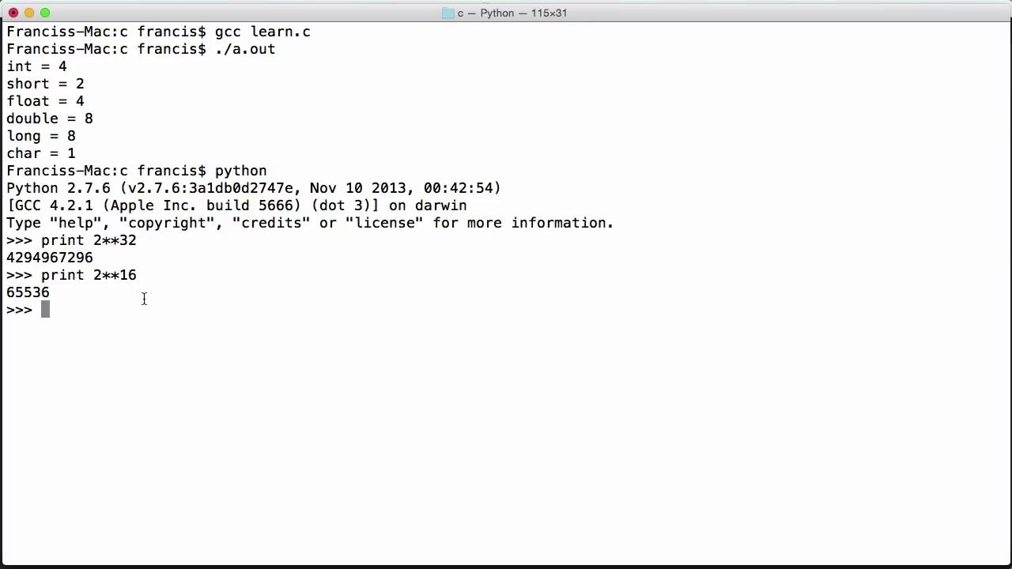
# Leave the interpreter with exit() back to the bash prompt
pyautogui.write('exit()')
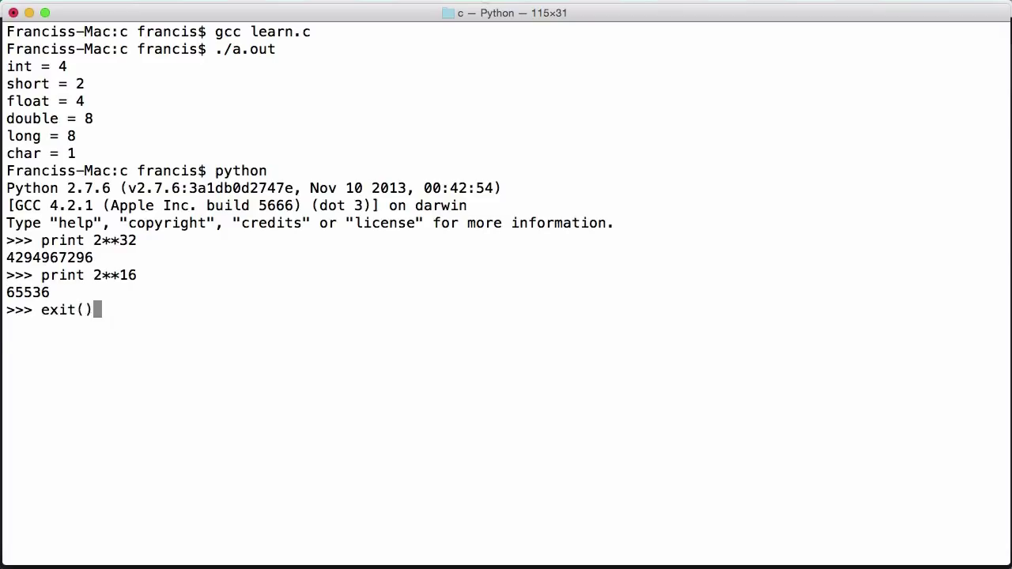
pyautogui.press('Return')
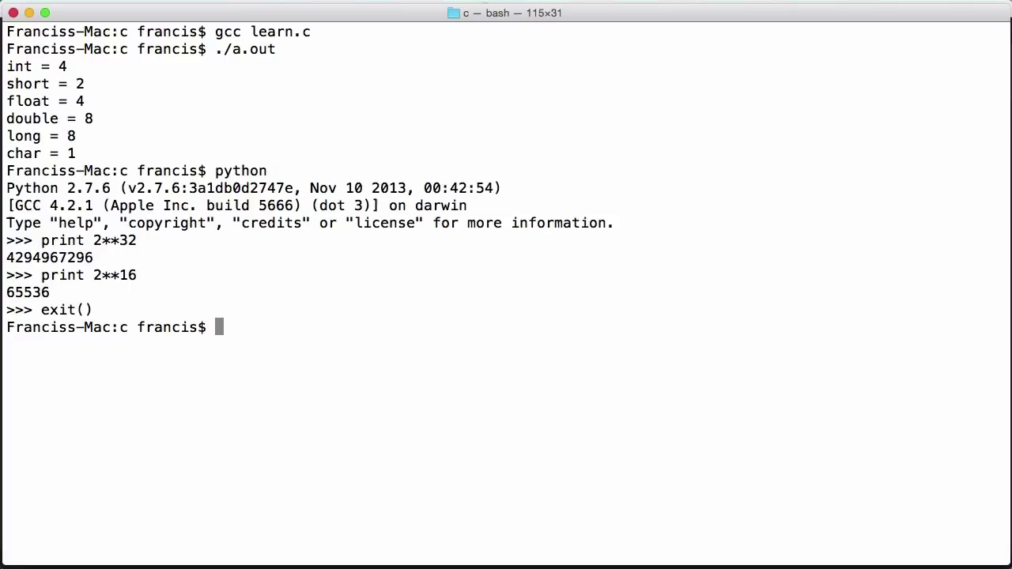